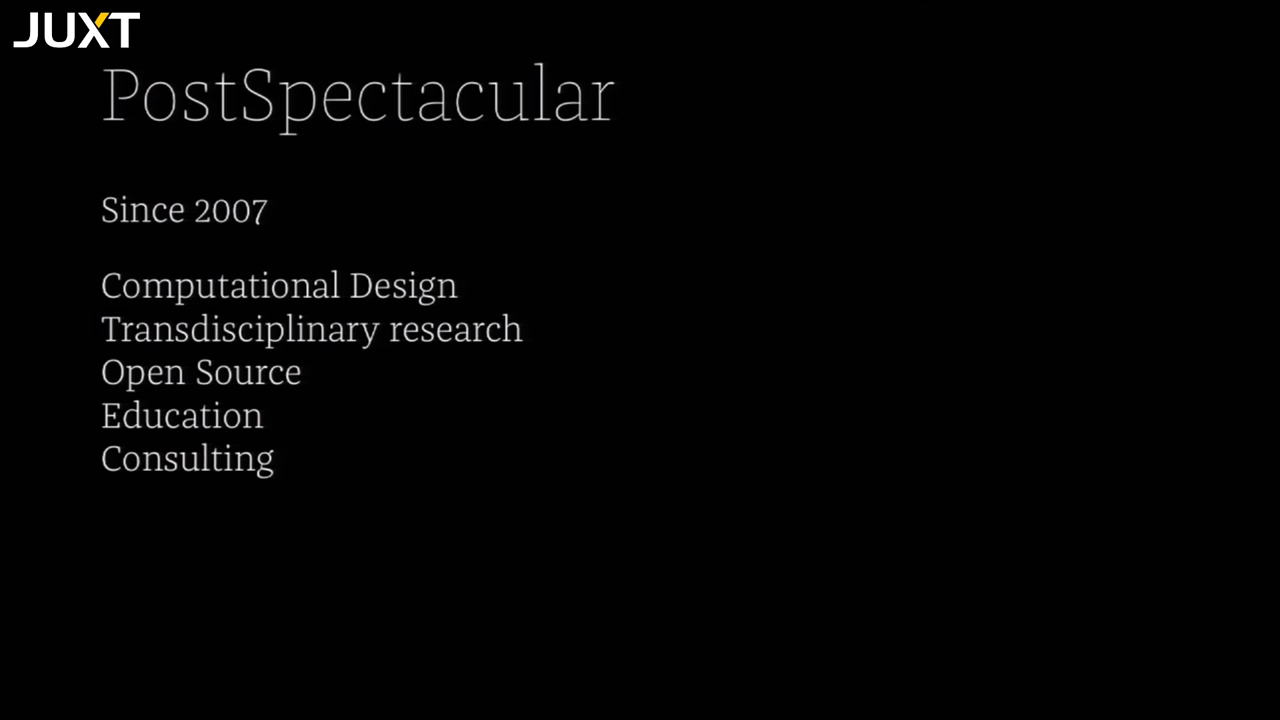
{"action": "key", "text": "Right"}
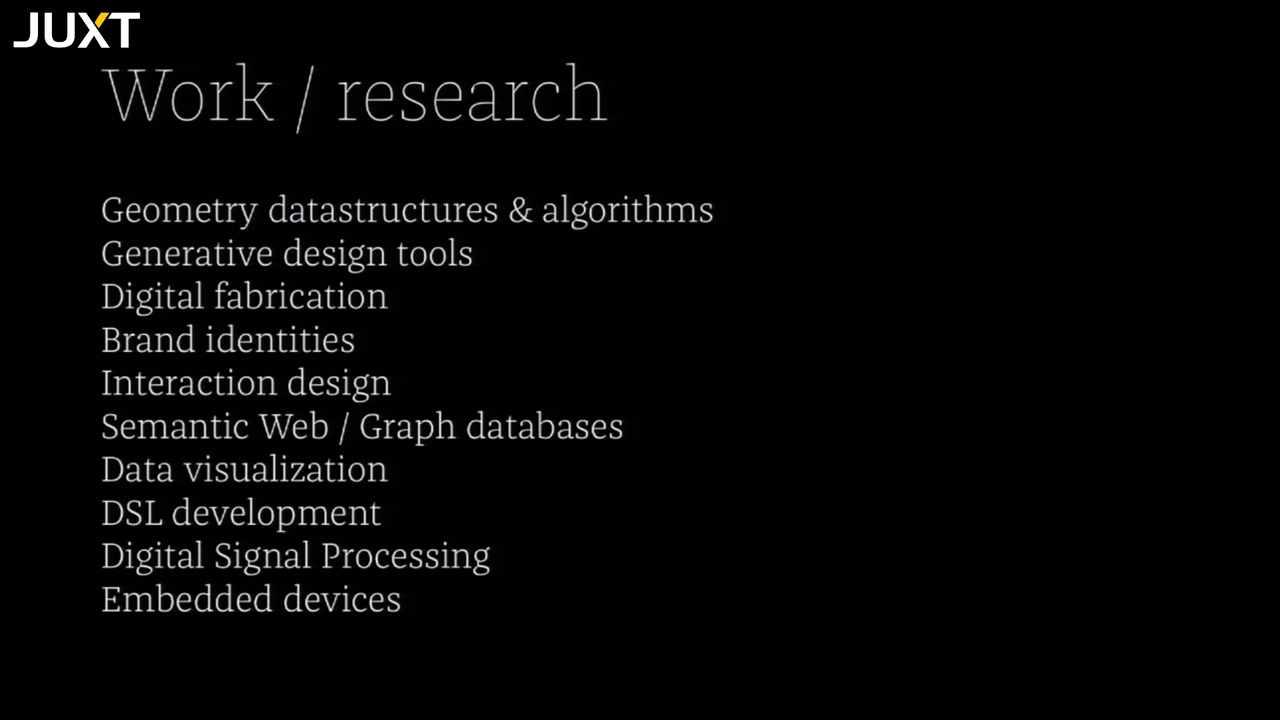
{"action": "key", "text": "Right"}
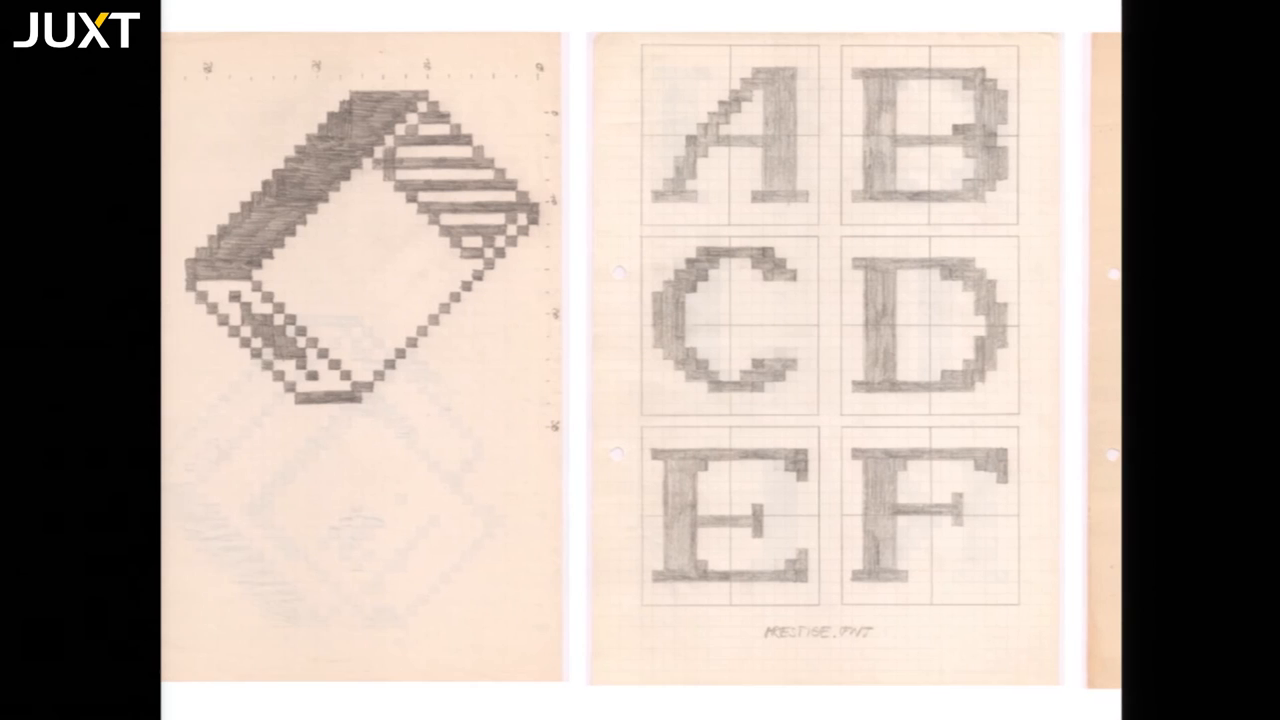
{"action": "scroll", "scroll_direction": "right", "scroll_amount": 3}
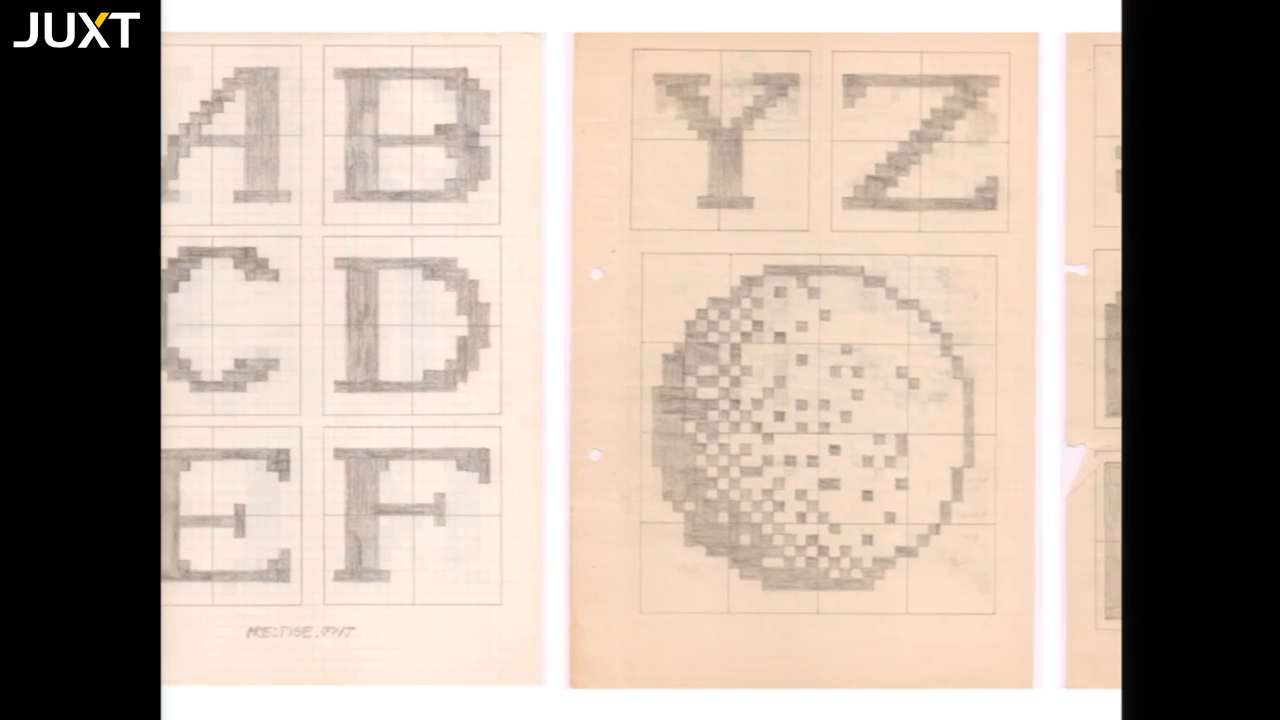